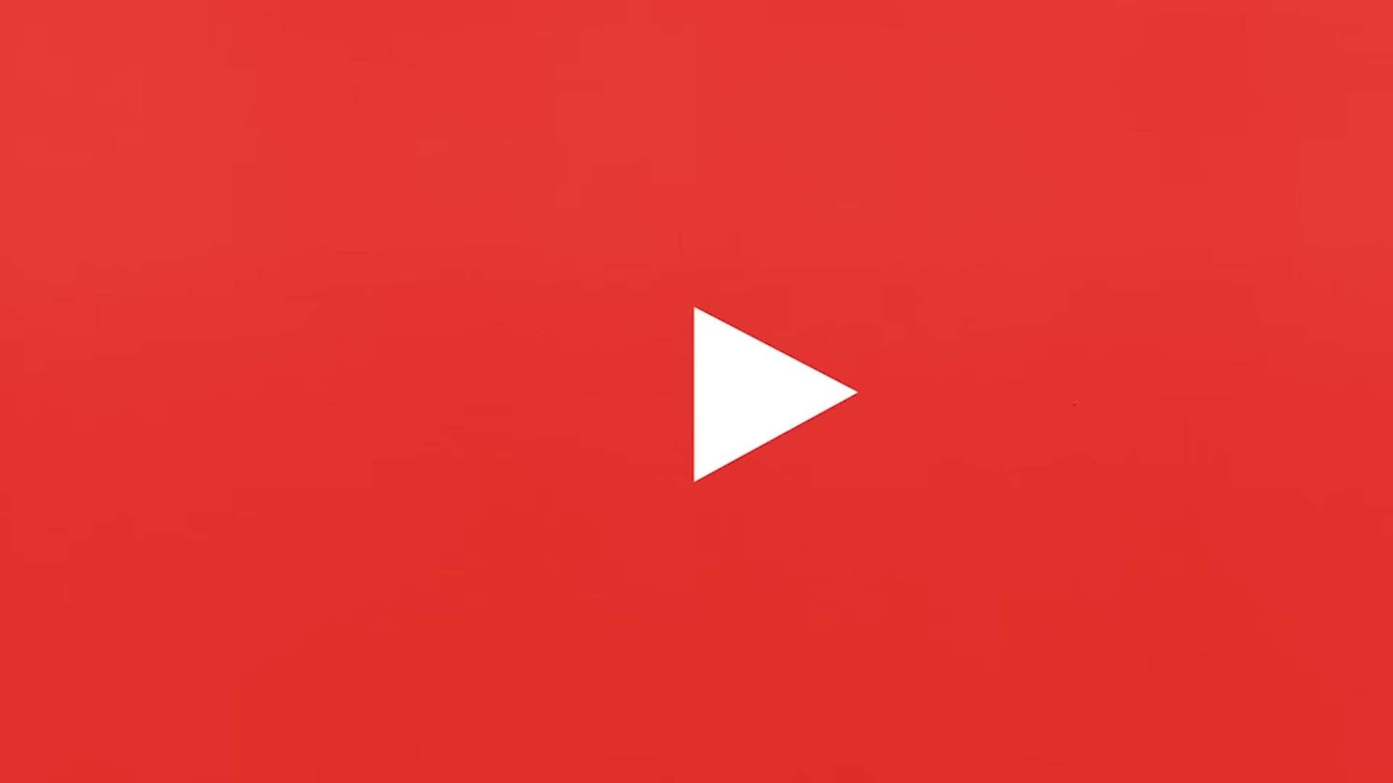
click(761, 394)
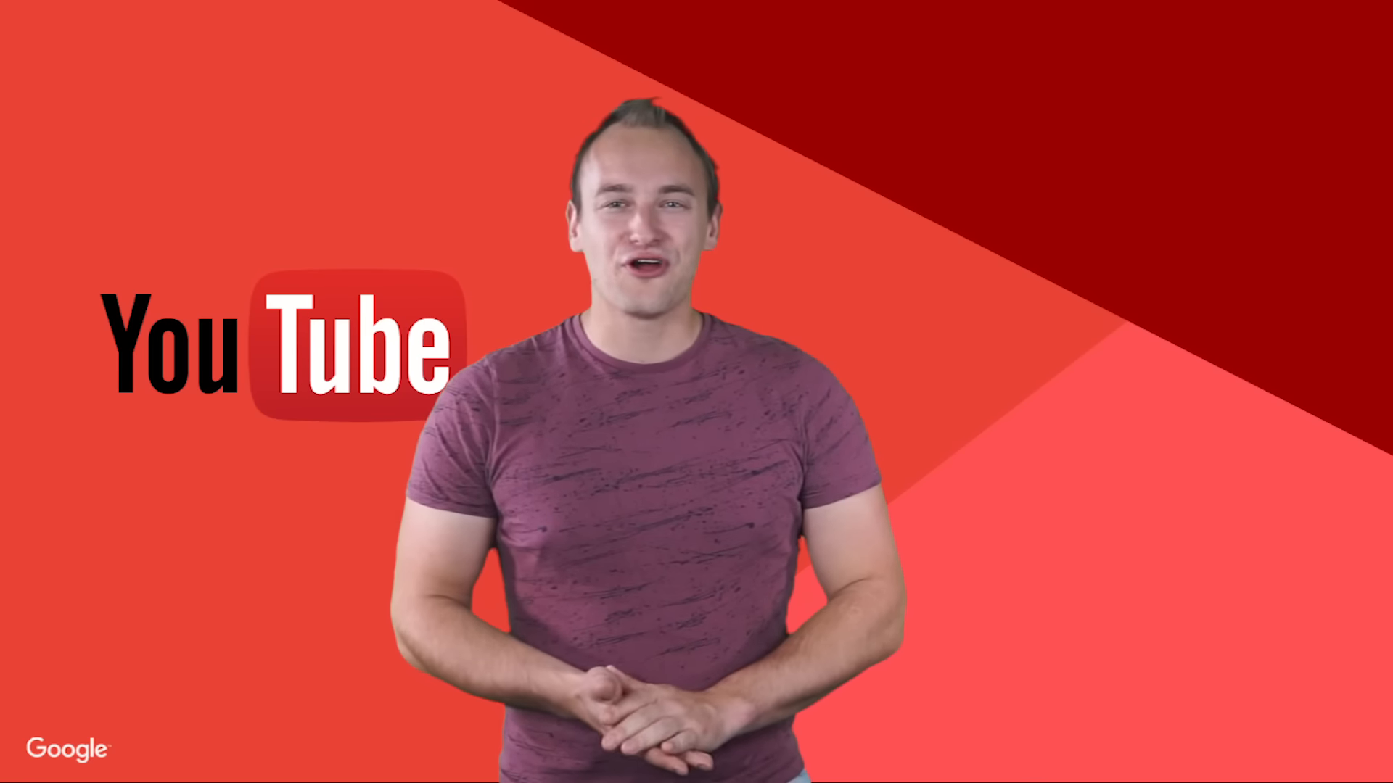